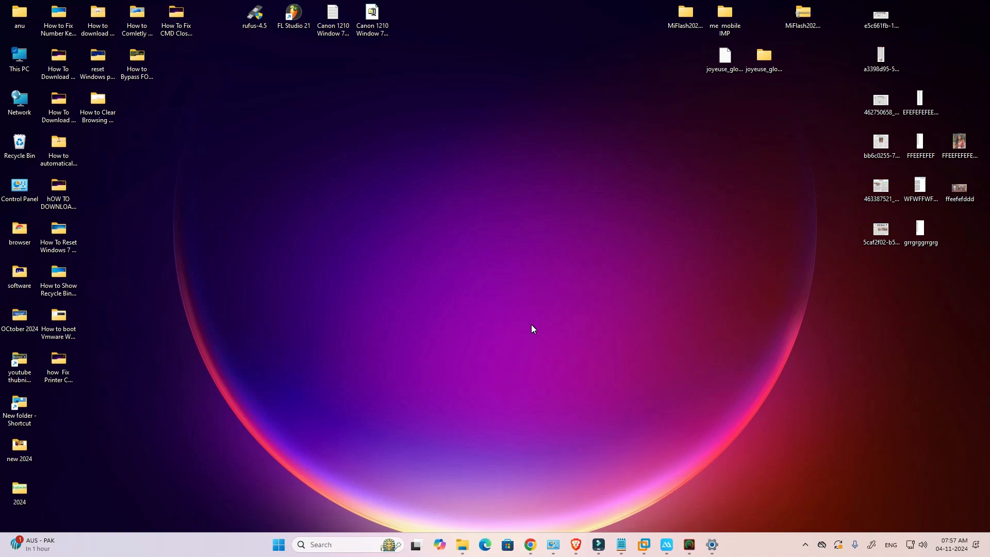
# Search 'settings' from the Start menu and launch the Settings app
pyautogui.click(278, 544)
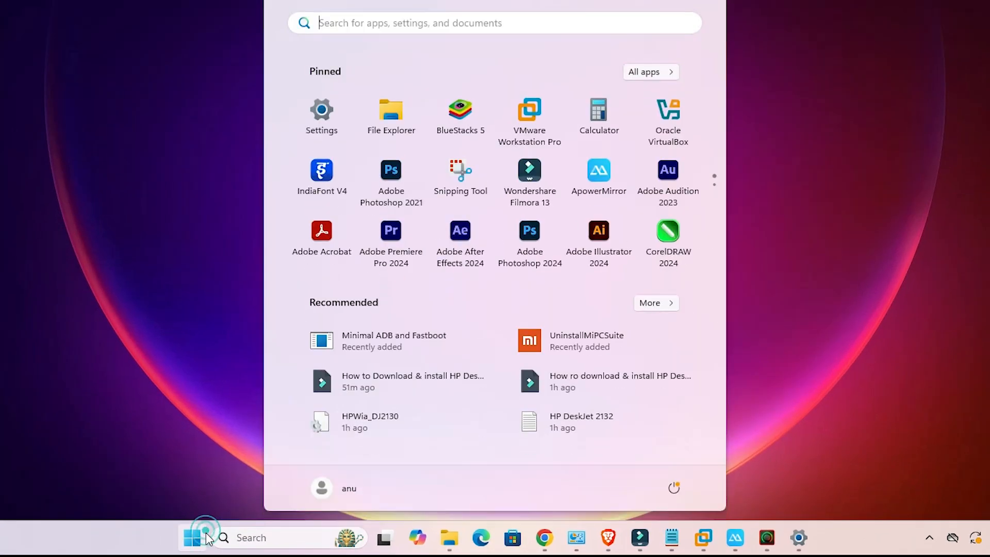
pyautogui.write('settings')
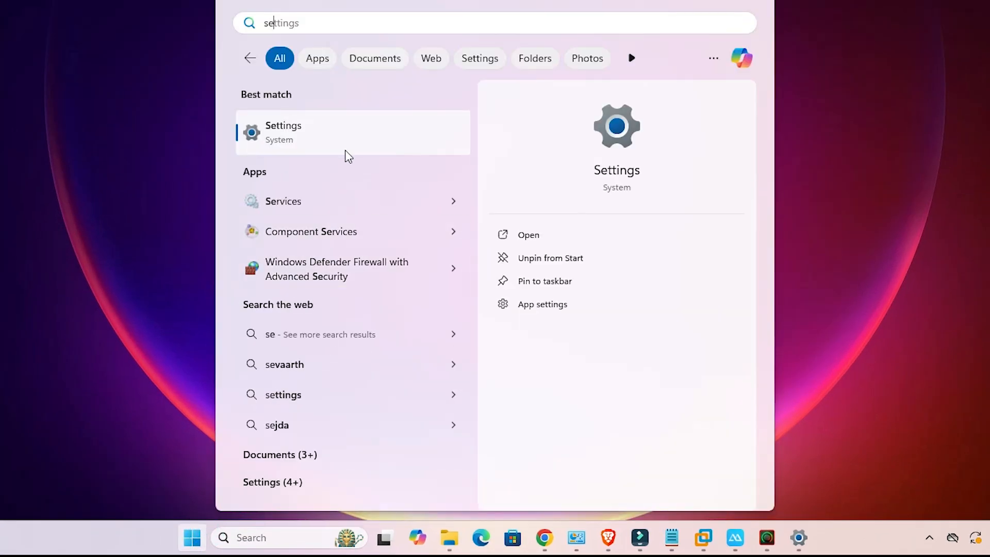
pyautogui.click(284, 132)
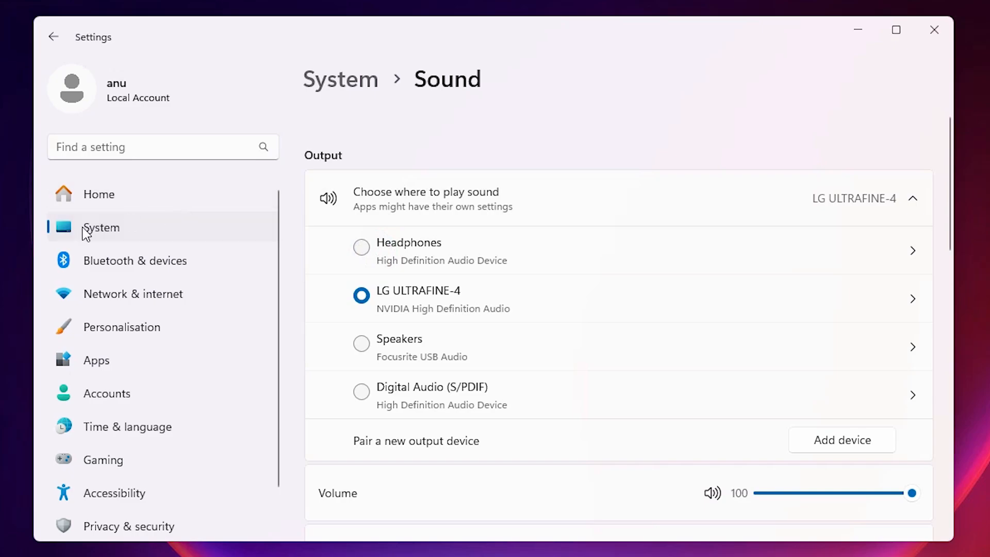
pyautogui.click(53, 36)
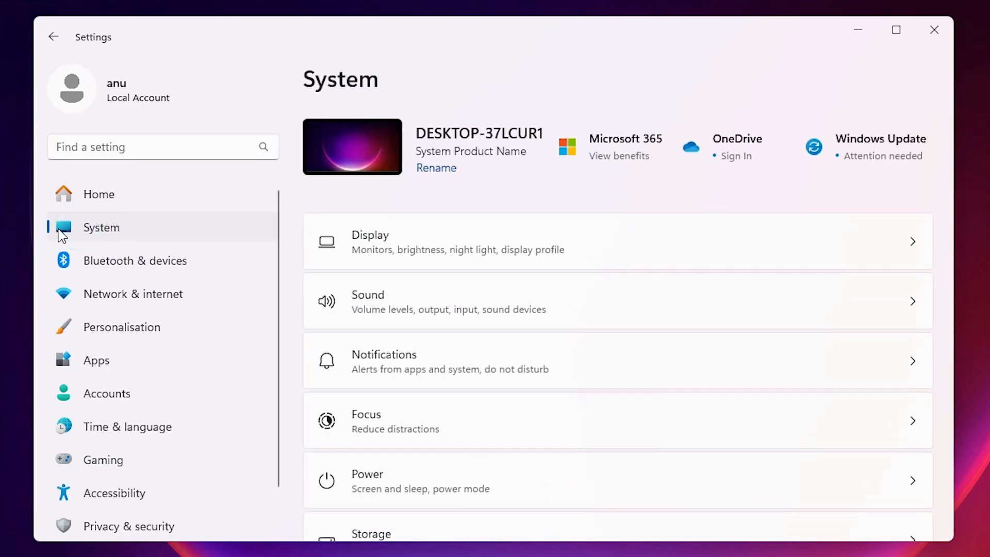
pyautogui.click(101, 228)
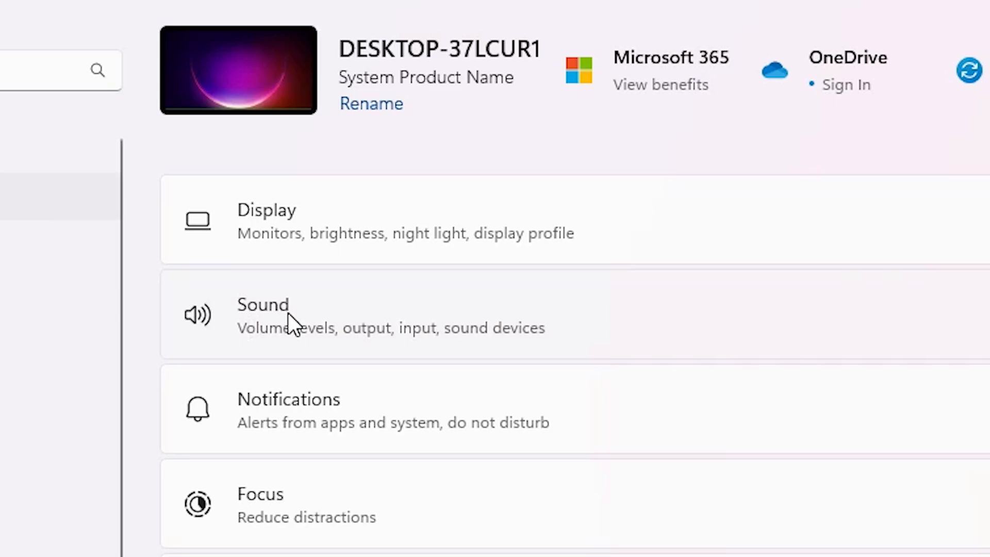
pyautogui.click(263, 314)
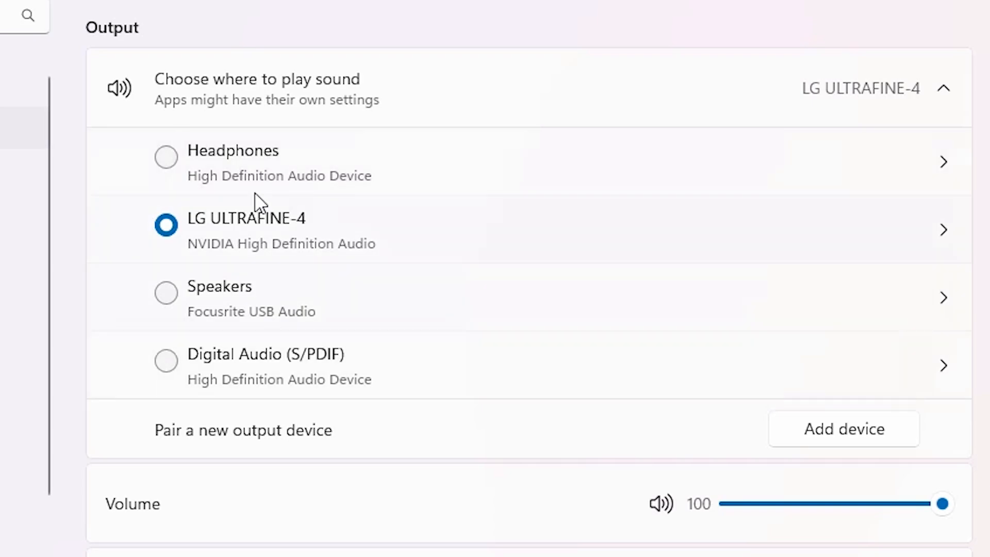
pyautogui.moveTo(258, 175)
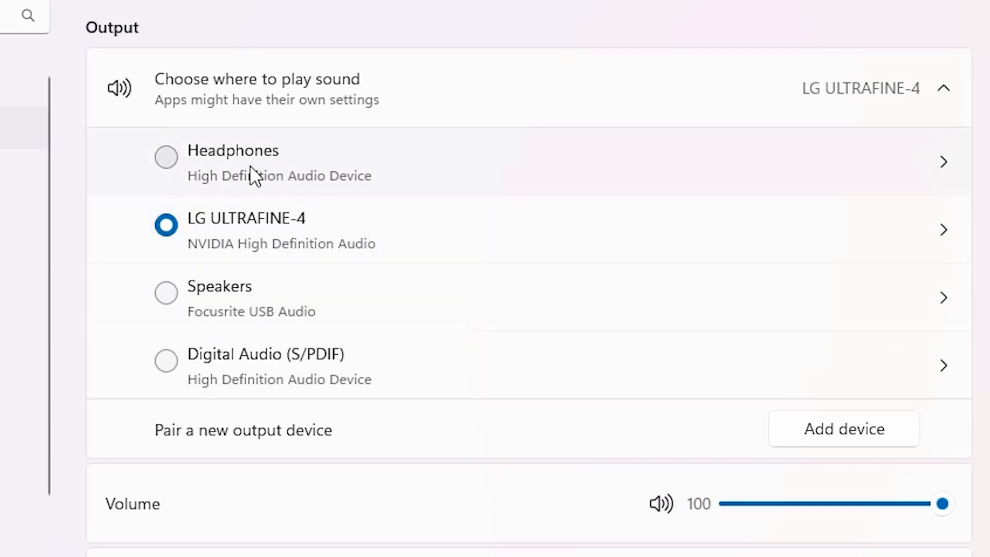
# Cycle output through Headphones, LG ULTRAFINE-4, Speakers, Digital Audio (S/PDIF), then start adding a device
pyautogui.click(166, 157)
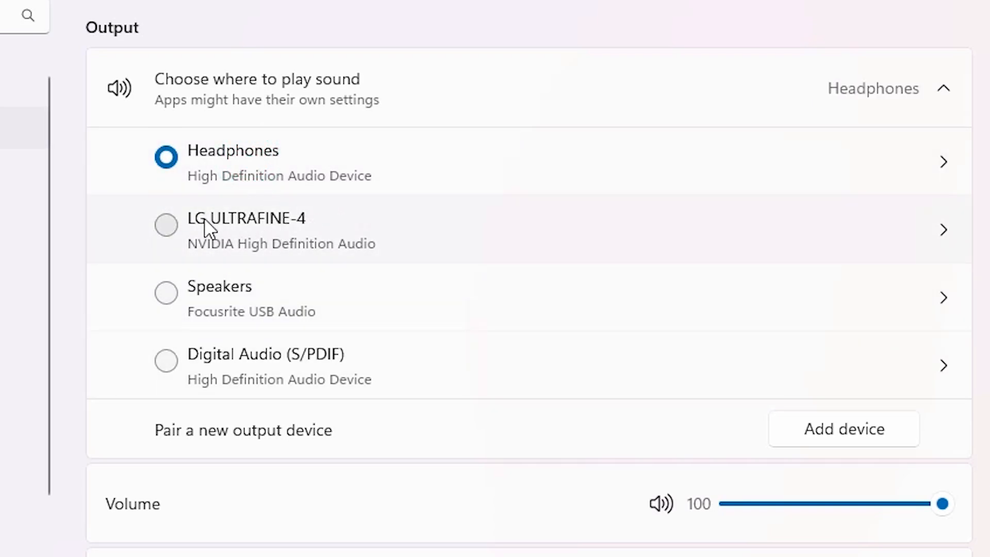
pyautogui.moveTo(245, 238)
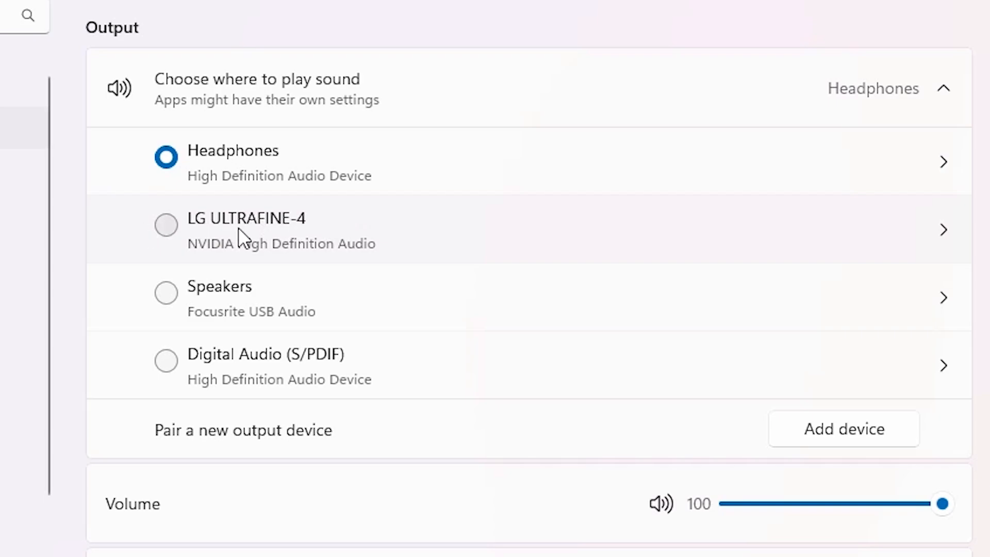
pyautogui.click(166, 225)
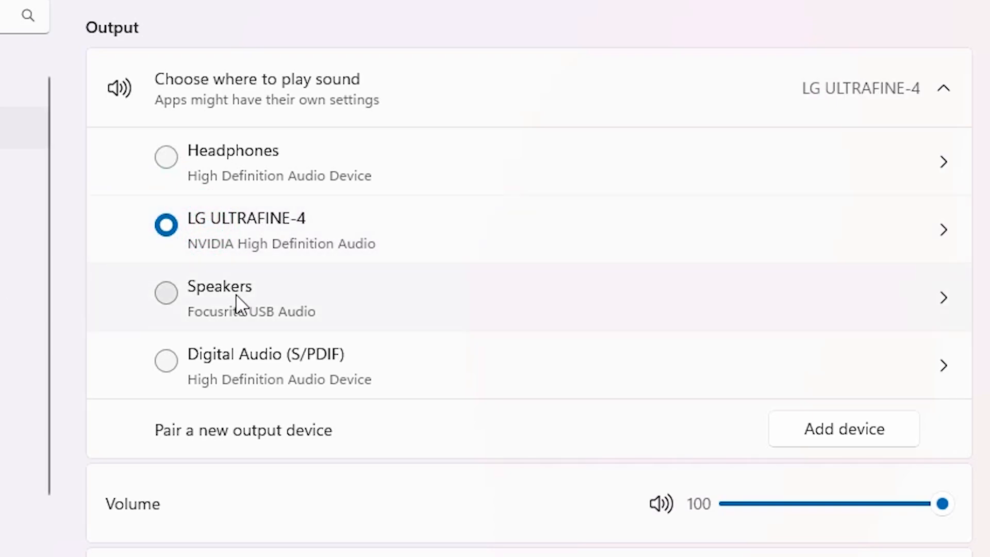
pyautogui.click(166, 292)
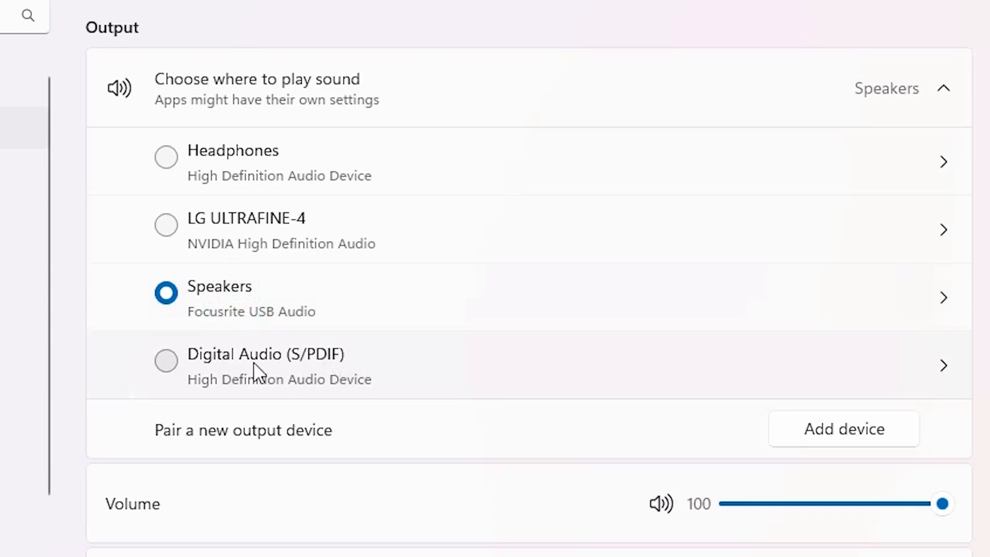
pyautogui.click(166, 360)
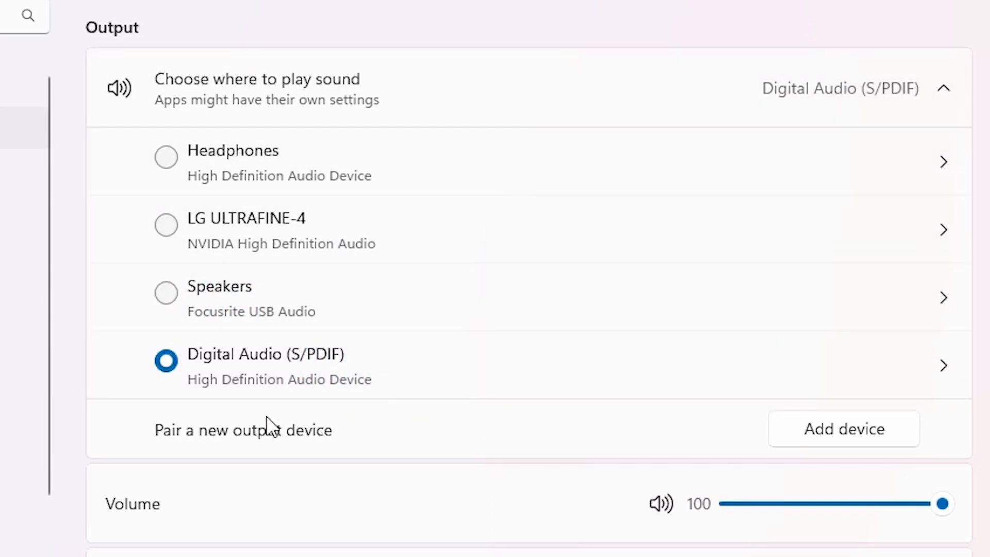
pyautogui.moveTo(846, 458)
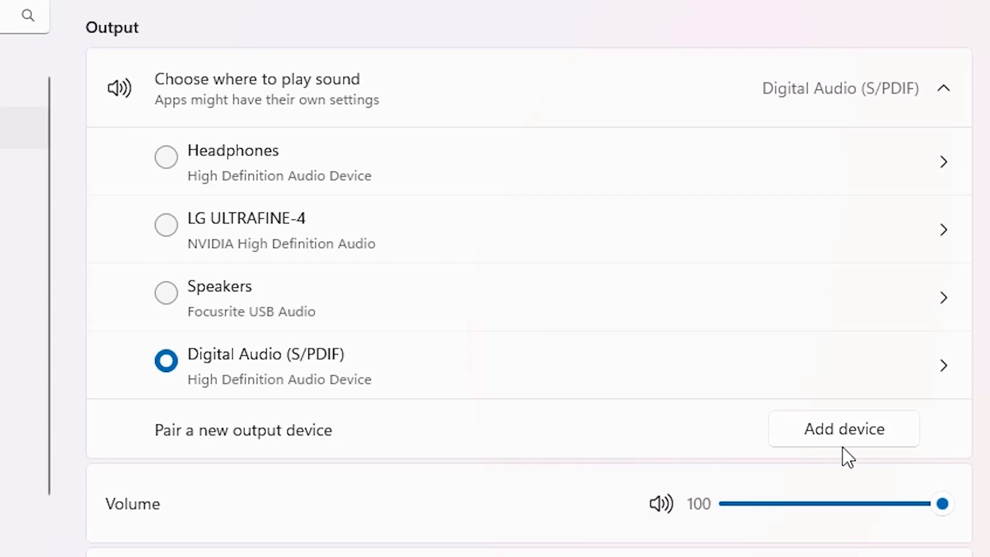
pyautogui.click(842, 429)
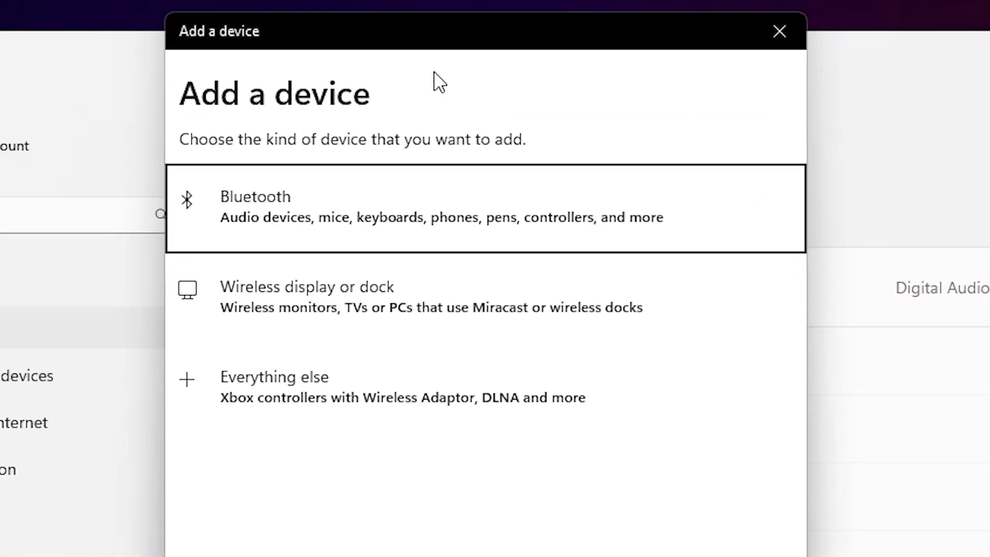
pyautogui.moveTo(234, 206)
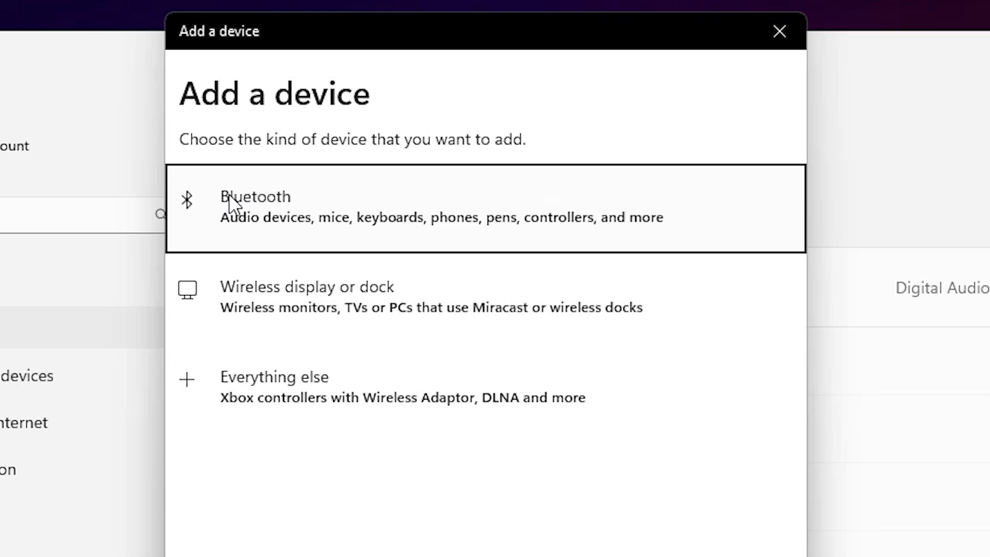
pyautogui.moveTo(307, 233)
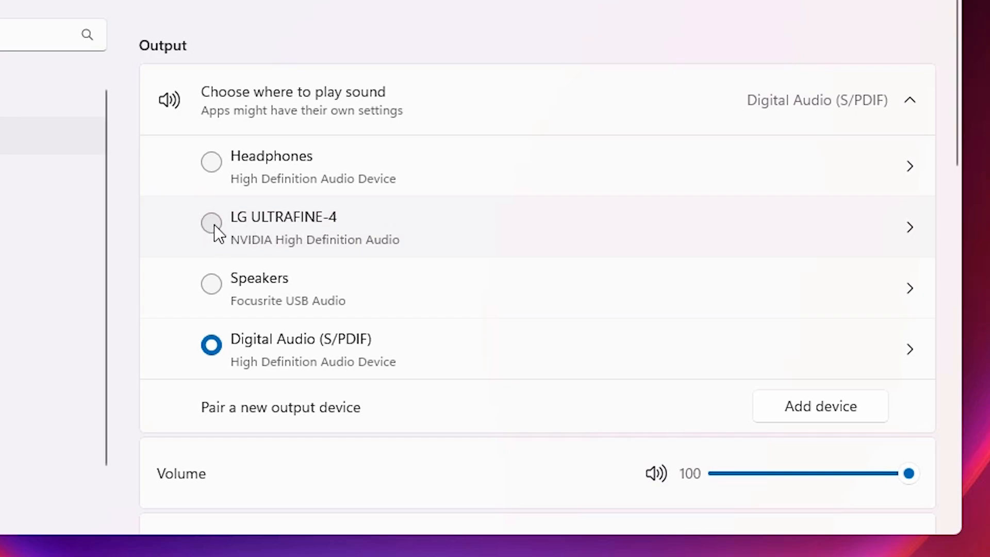
# Select LG ULTRAFINE-4 under Choose where to play sound
pyautogui.click(212, 224)
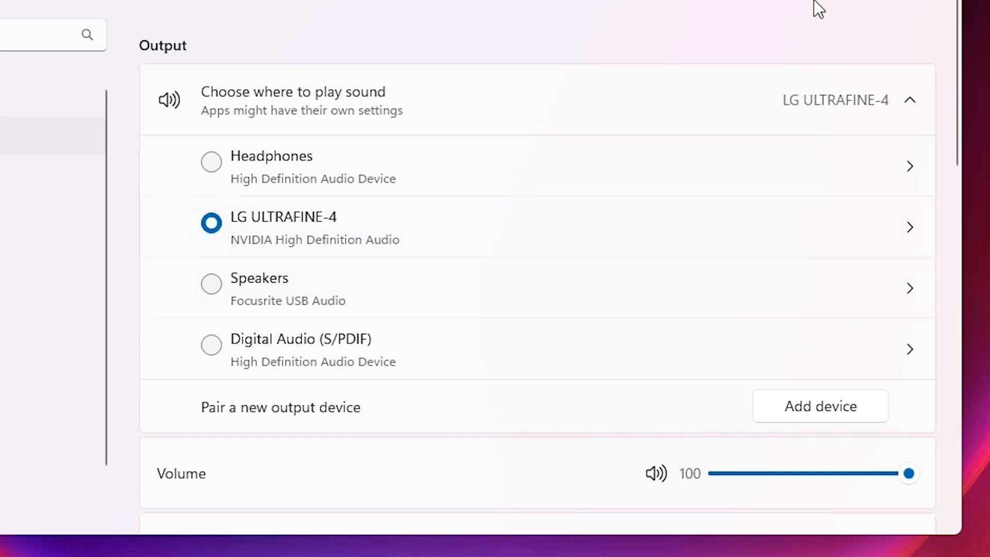